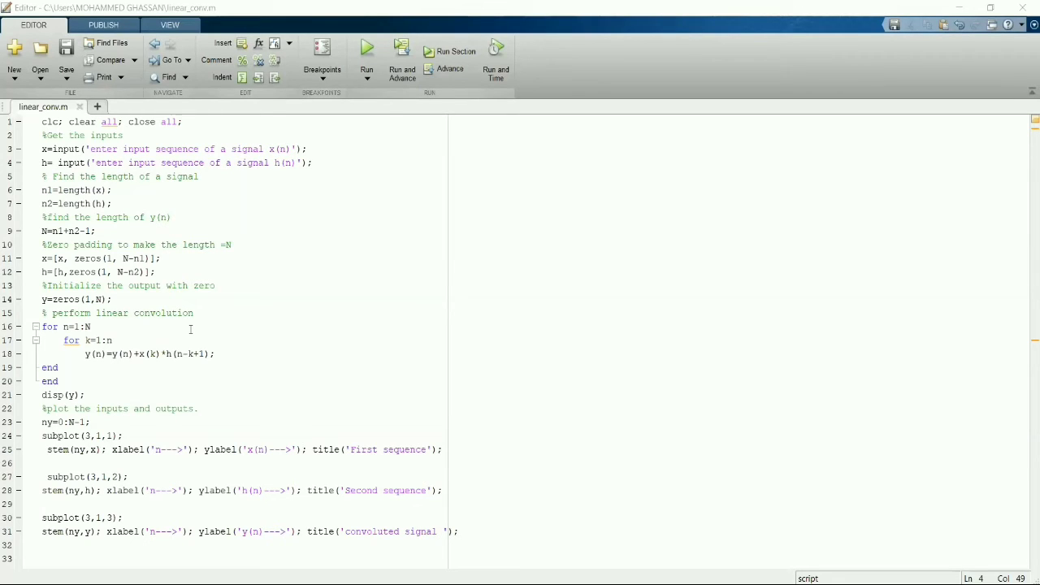
pyautogui.moveTo(563, 305)
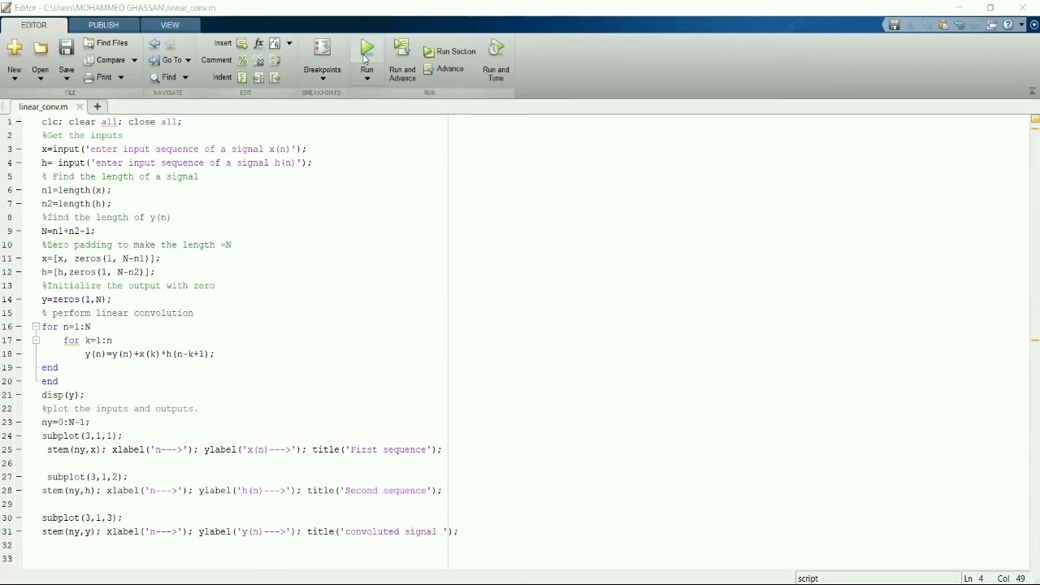
# Run linear_conv.m so it prompts for the input sequence x(n)
pyautogui.click(367, 52)
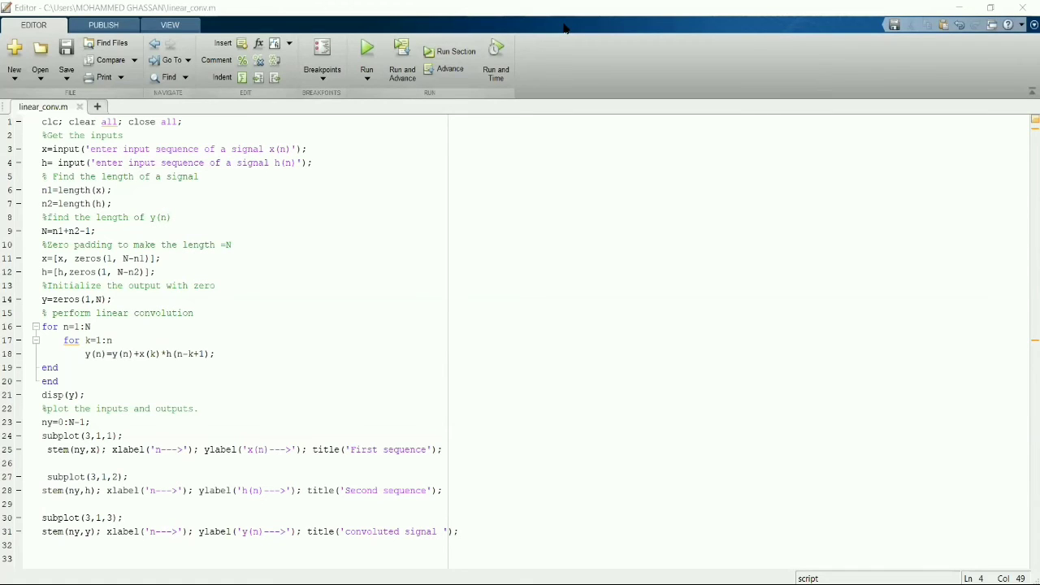
pyautogui.moveTo(796, 491)
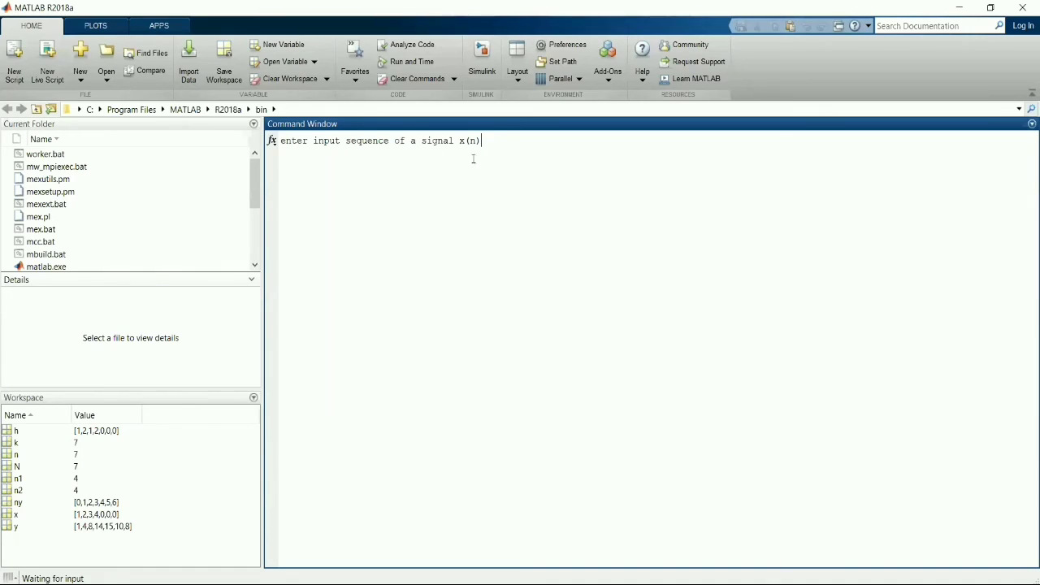
# Enter x(n) as [1 2 3 4] at the first prompt
pyautogui.write('[')
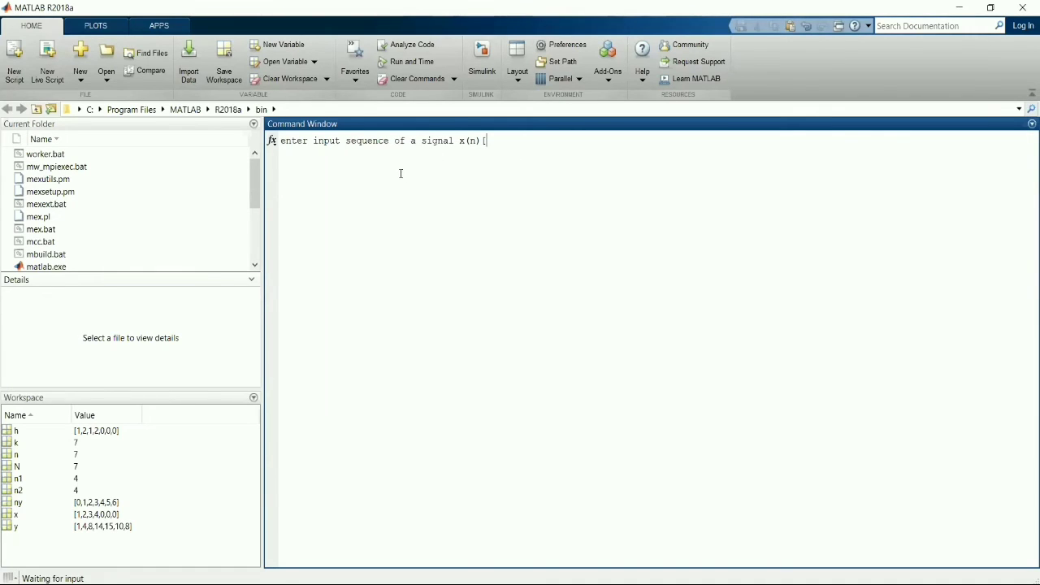
pyautogui.write('1 2 3')
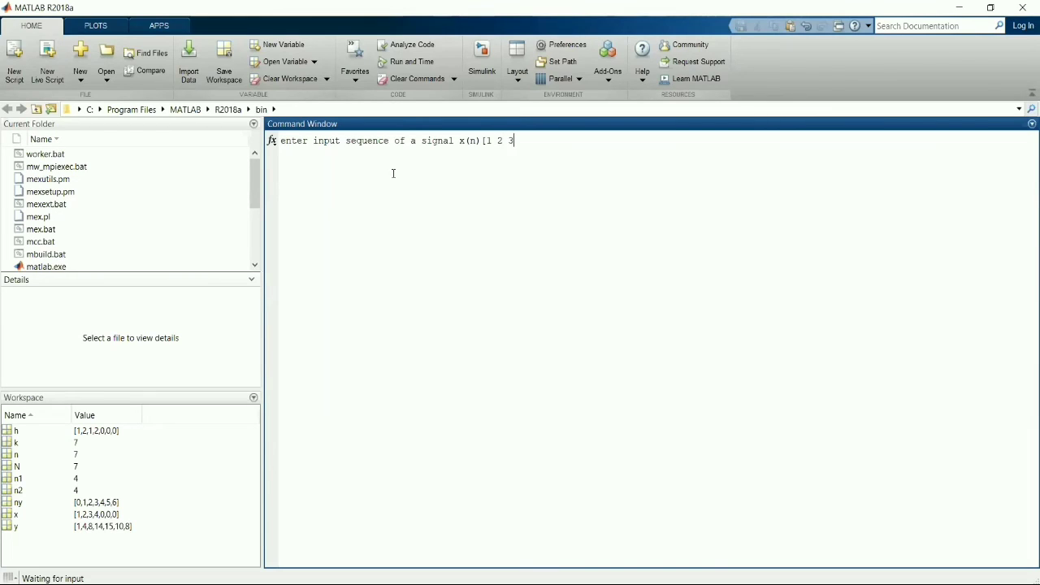
pyautogui.write('4]')
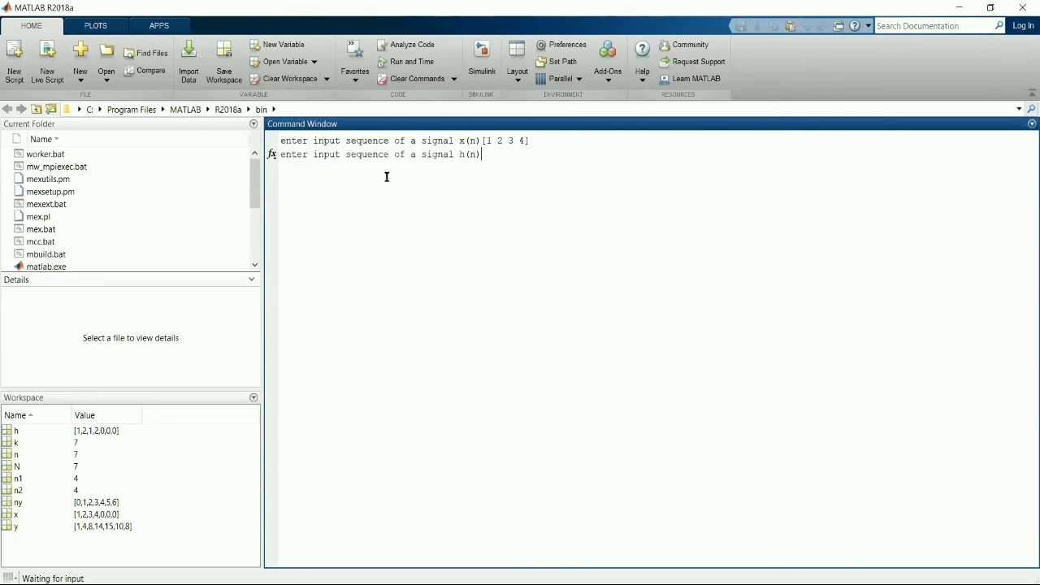
pyautogui.moveTo(372, 182)
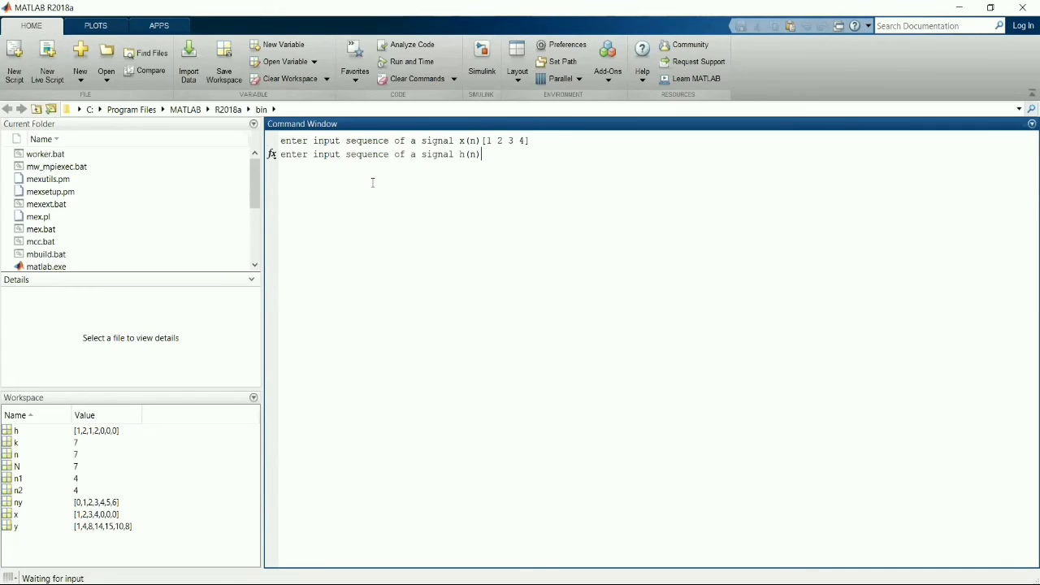
pyautogui.write('[1')
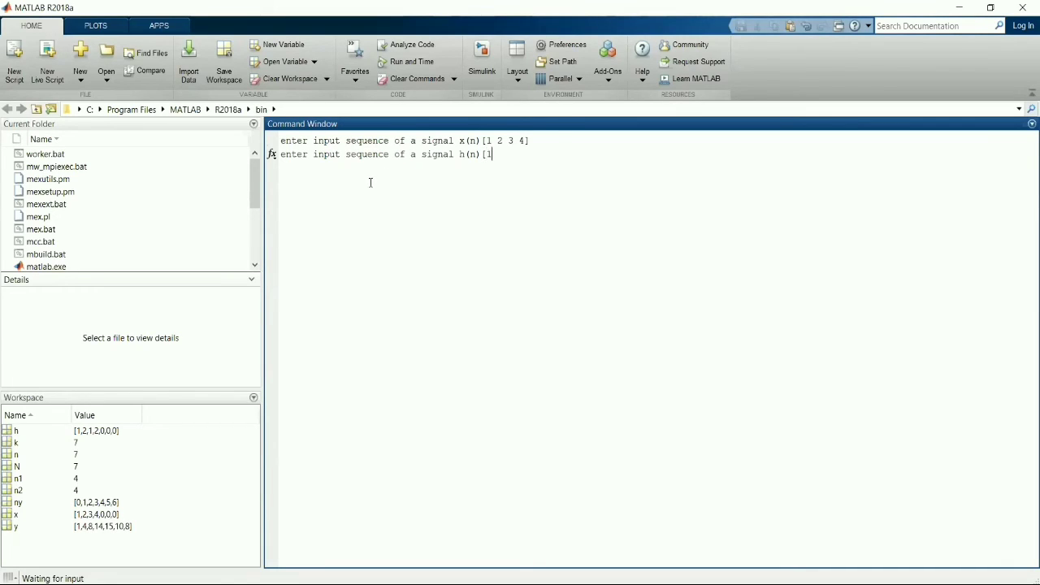
pyautogui.write('2')
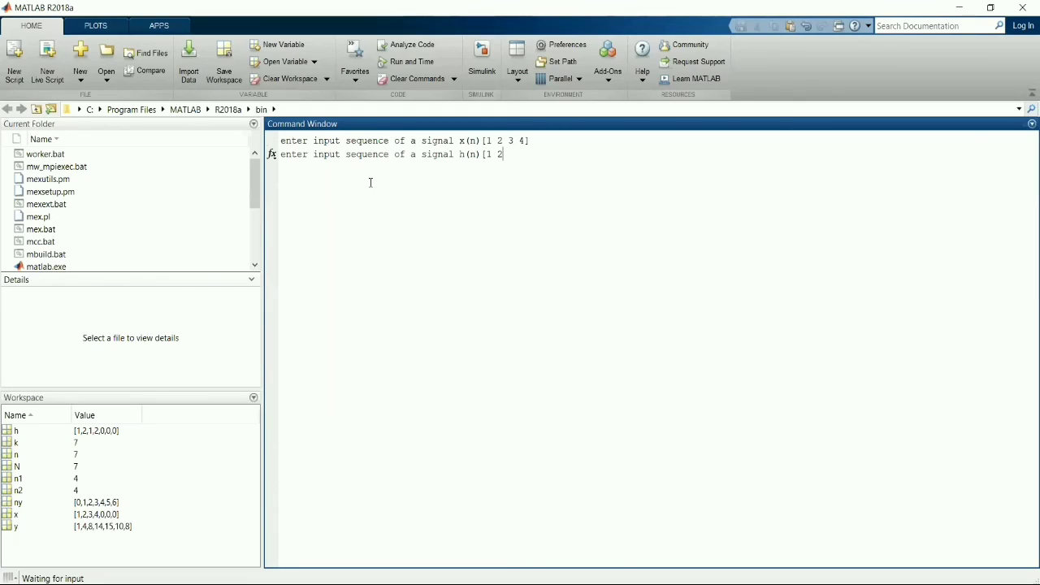
pyautogui.write('1 2')
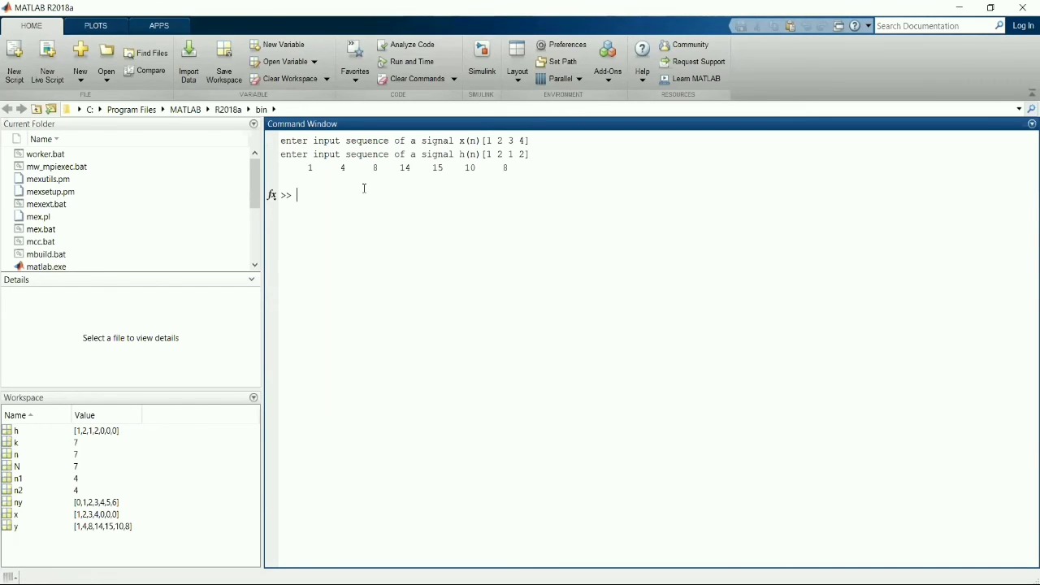
pyautogui.moveTo(364, 192)
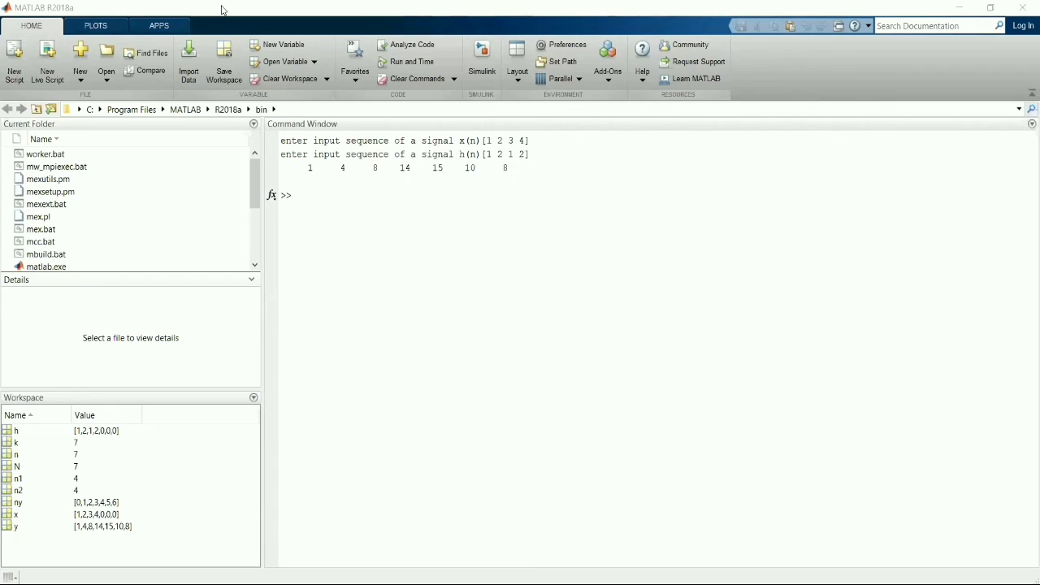
pyautogui.moveTo(306, 177)
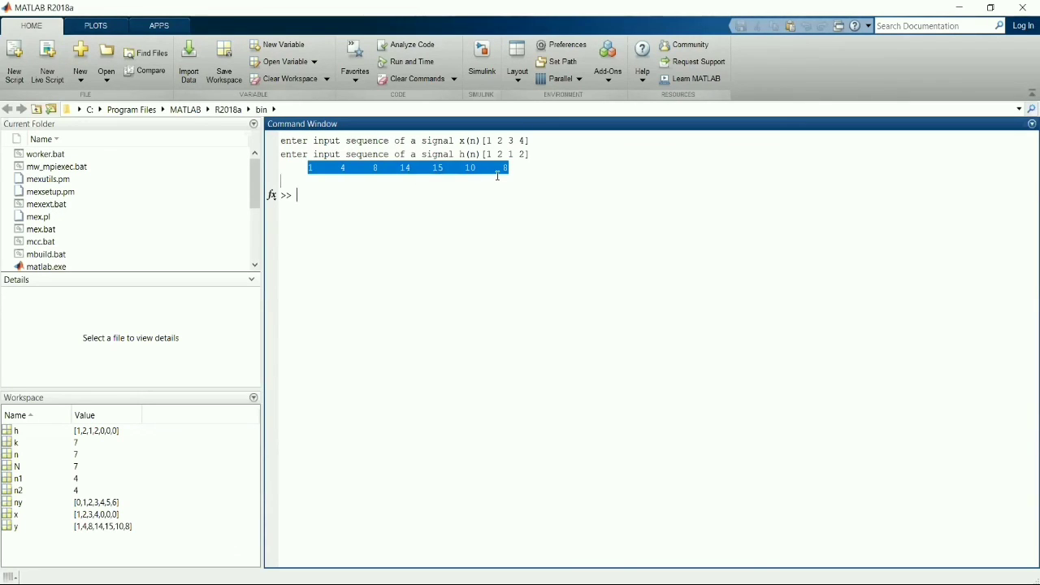
pyautogui.moveTo(501, 35)
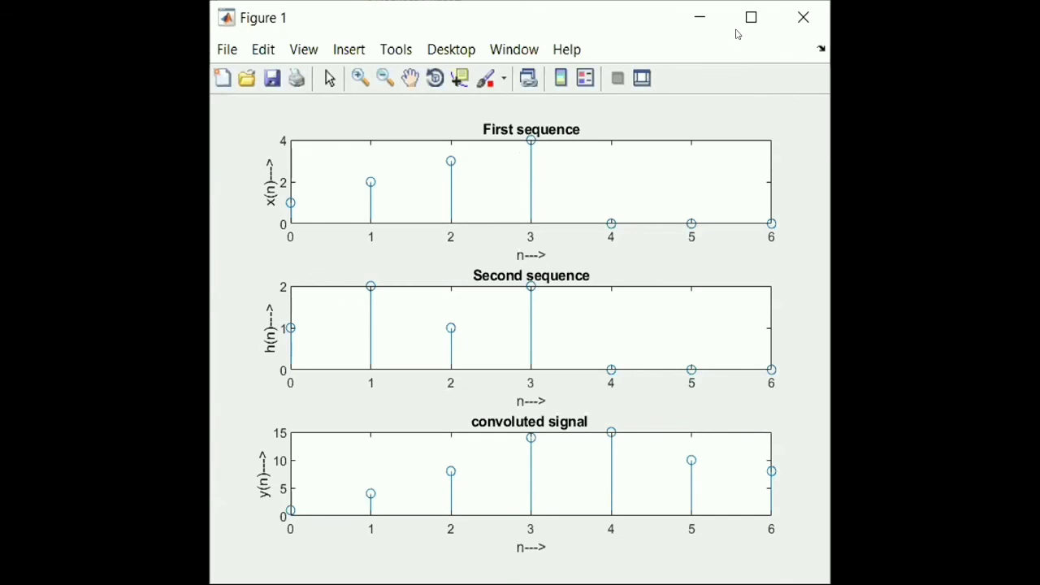
# Maximize the Figure 1 window showing the three stem plots
pyautogui.click(751, 17)
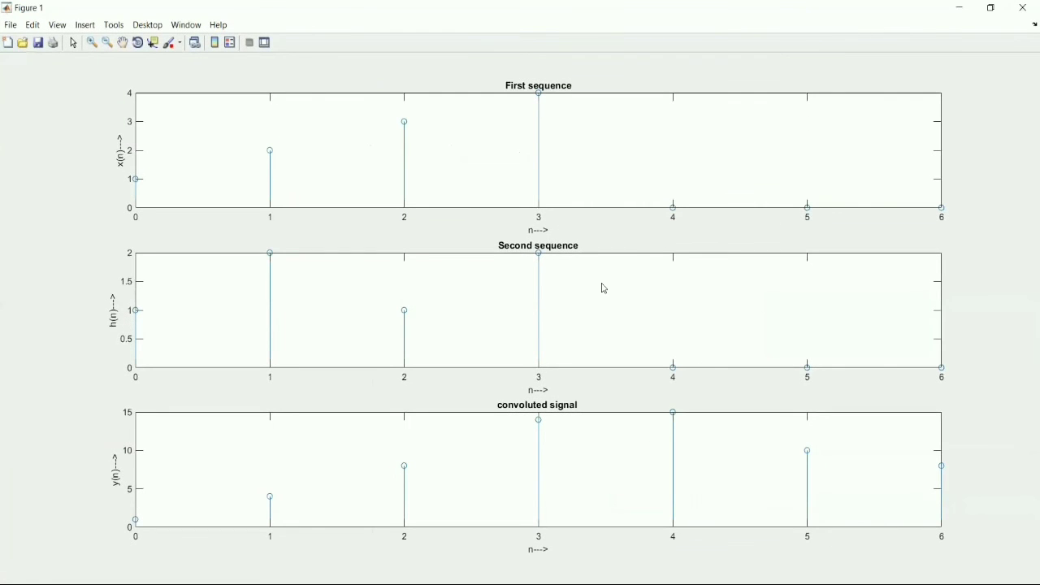
pyautogui.moveTo(573, 255)
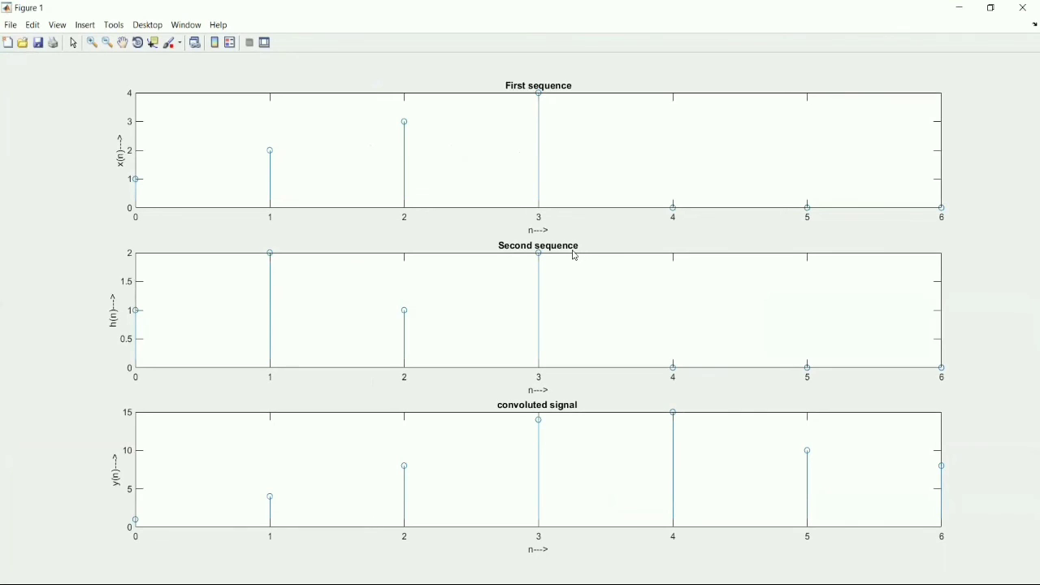
pyautogui.moveTo(556, 257)
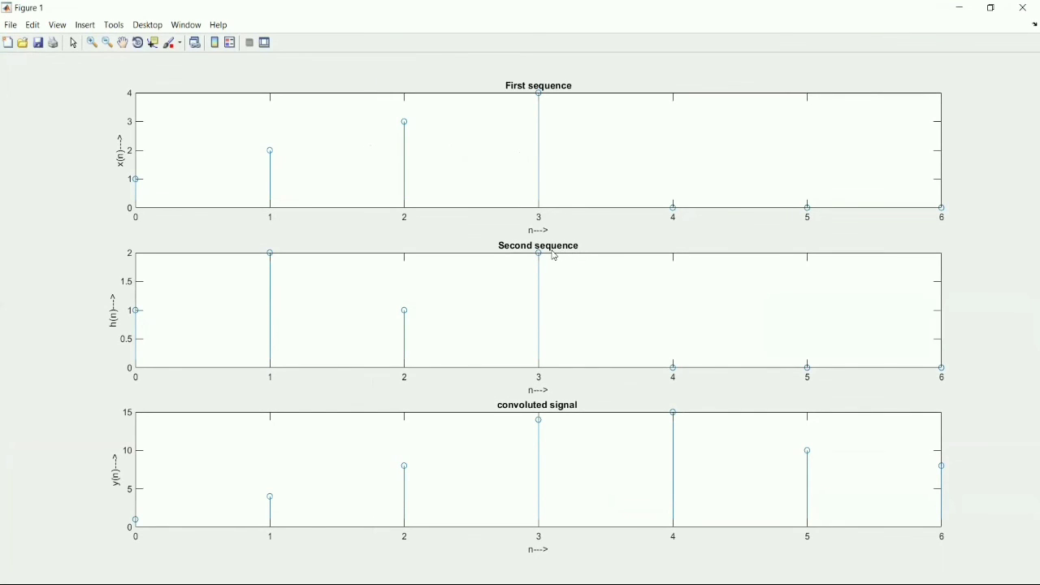
pyautogui.moveTo(400, 168)
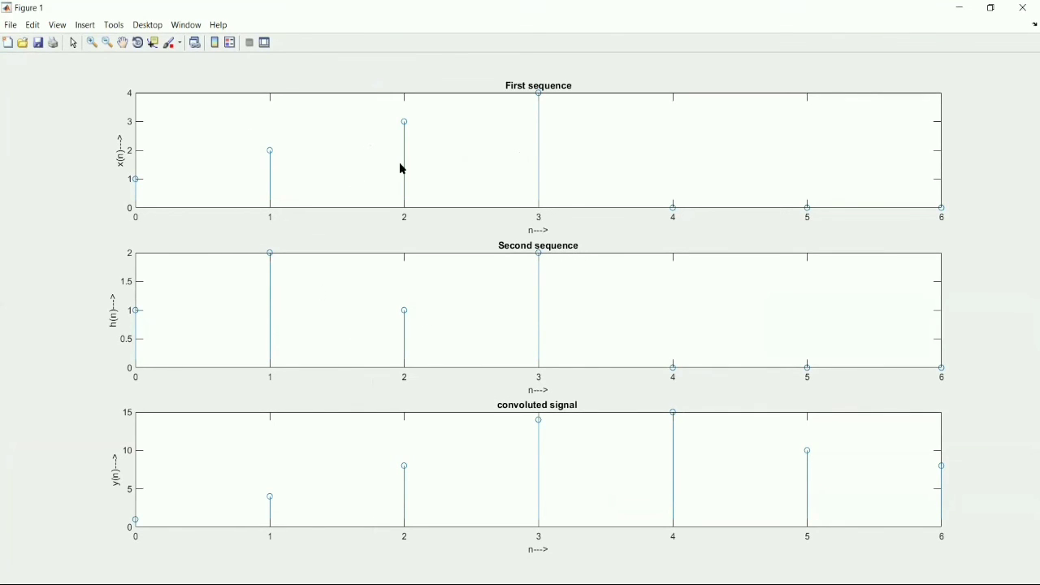
pyautogui.moveTo(750, 48)
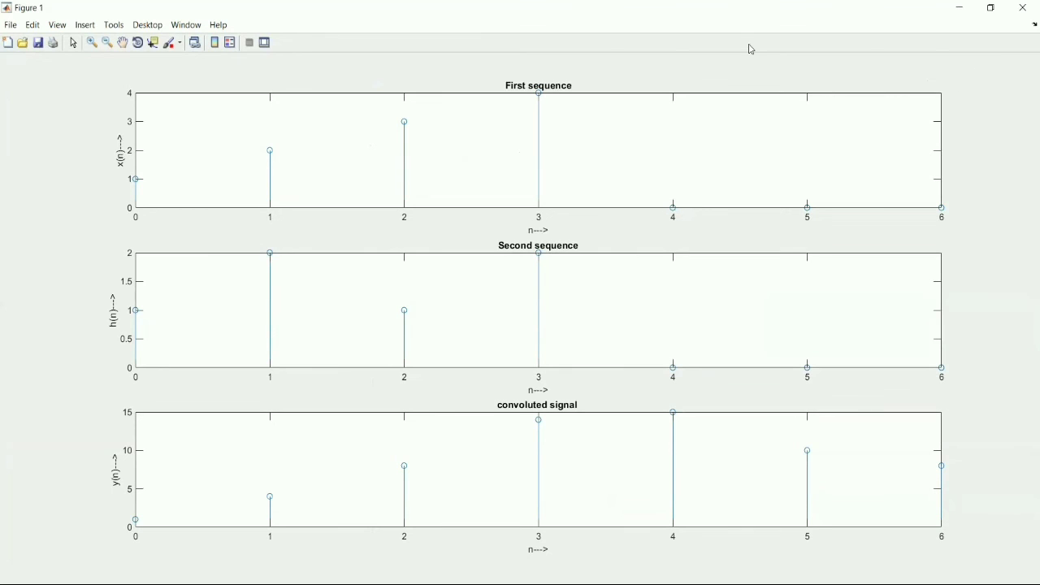
pyautogui.moveTo(734, 35)
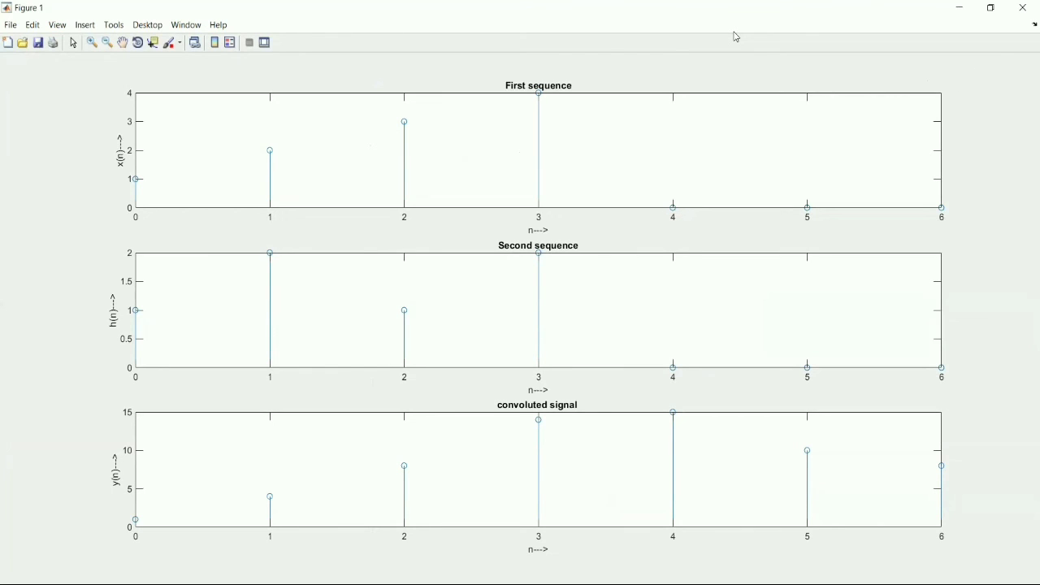